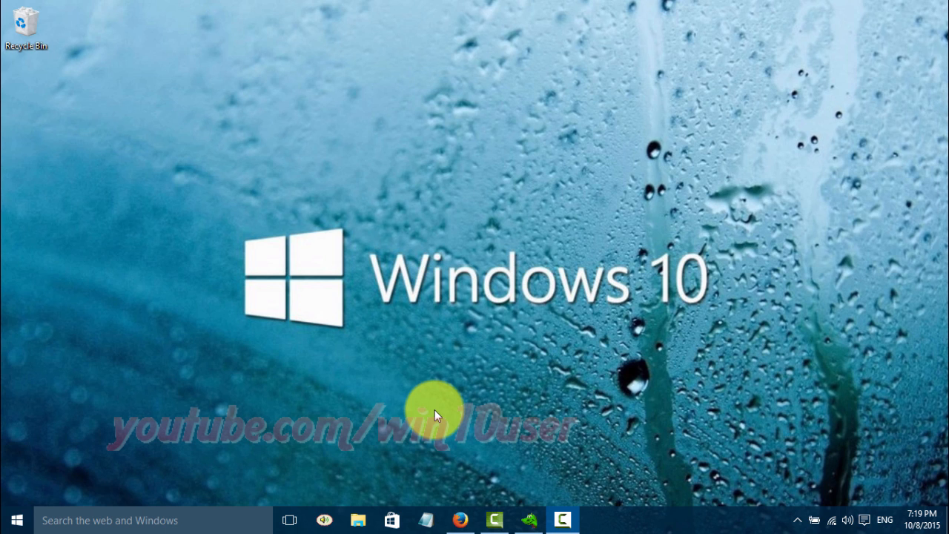
pyautogui.moveTo(16, 520)
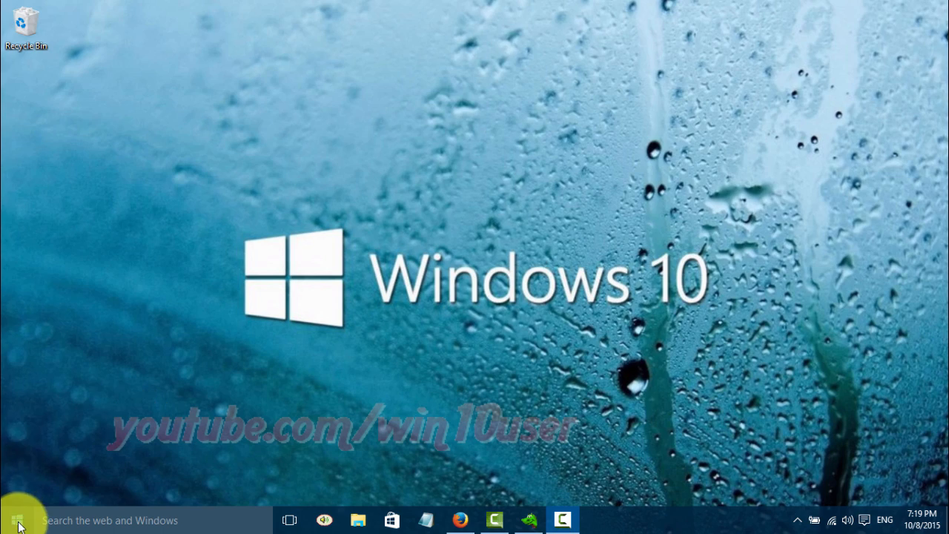
# Open the Start menu from the taskbar
pyautogui.click(15, 519)
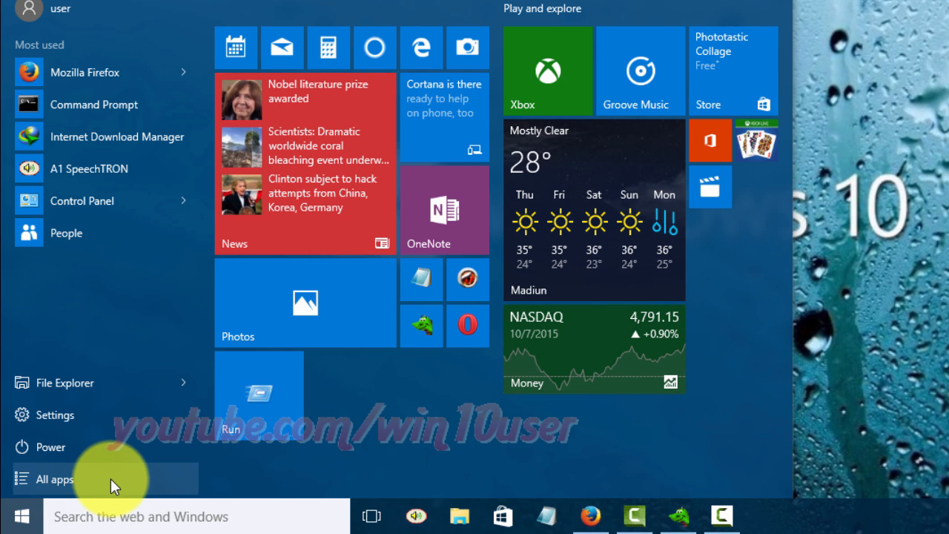
# Scroll All apps down to K-Meleon and bring up its context menu
pyautogui.click(54, 478)
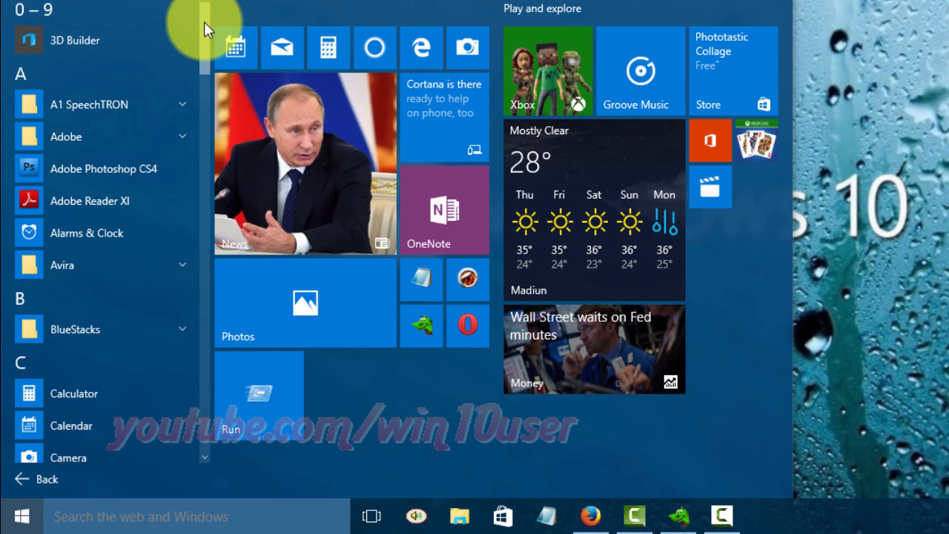
pyautogui.scroll(-3)
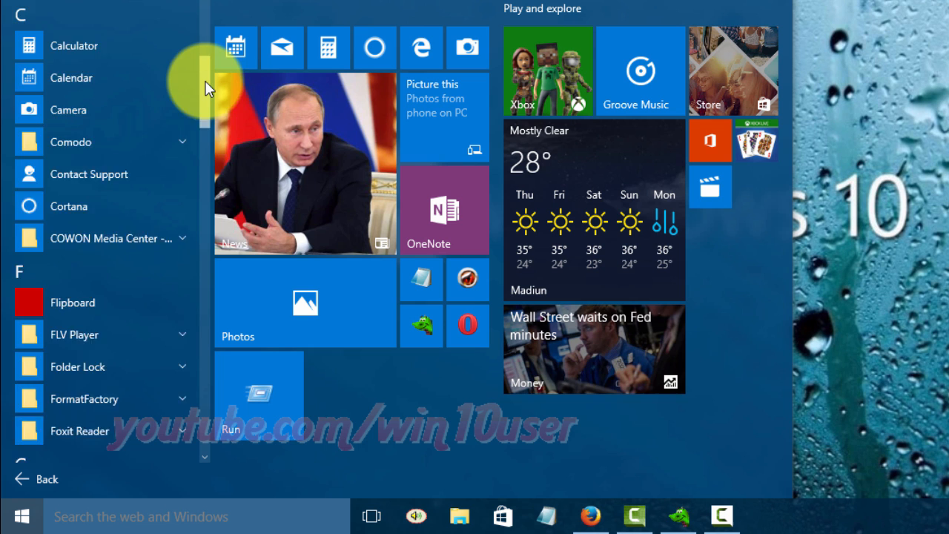
pyautogui.scroll(-3)
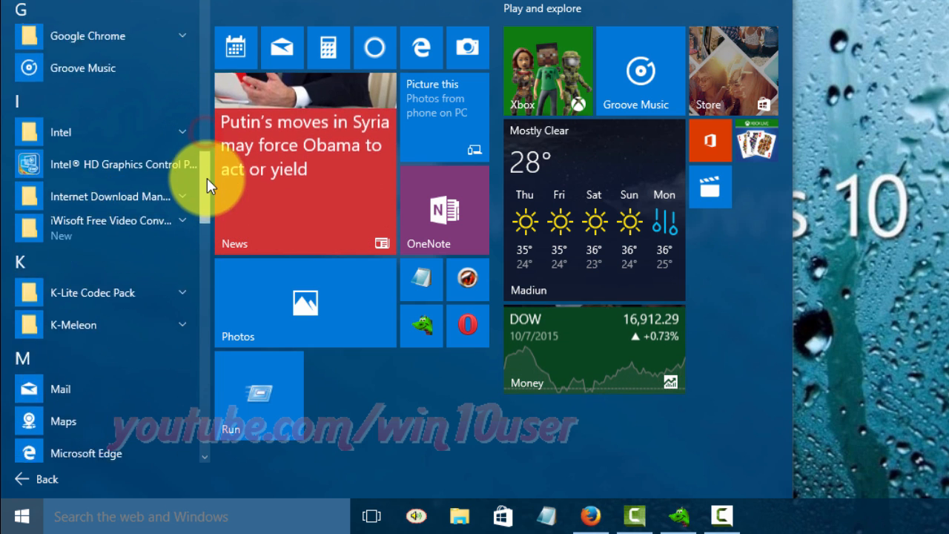
pyautogui.scroll(-3)
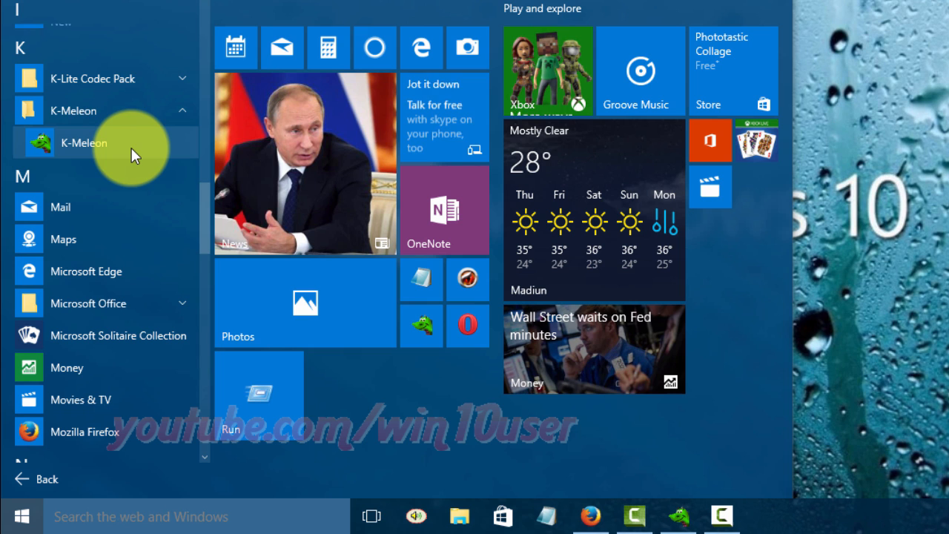
pyautogui.rightClick(83, 142)
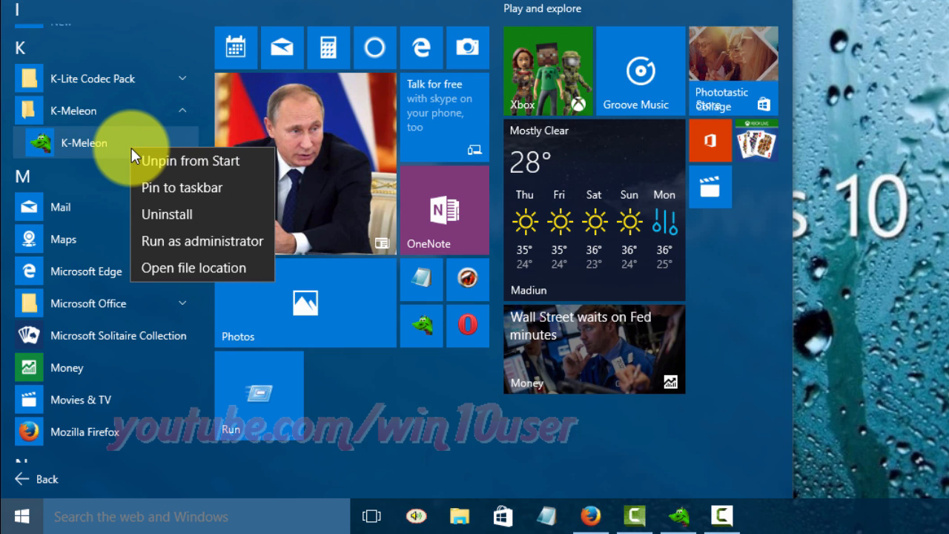
pyautogui.moveTo(157, 267)
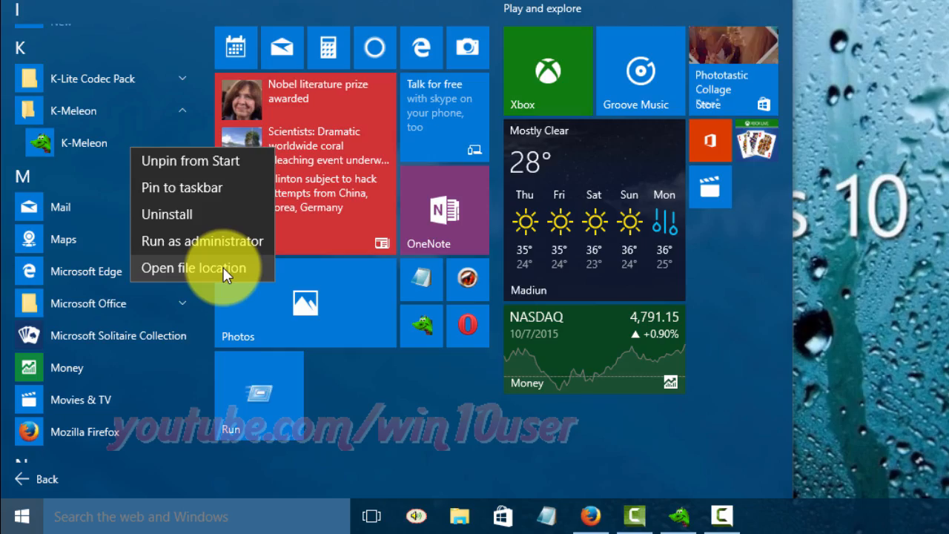
# Open K-Meleon's file location and send its shortcut to Desktop (create shortcut)
pyautogui.click(193, 267)
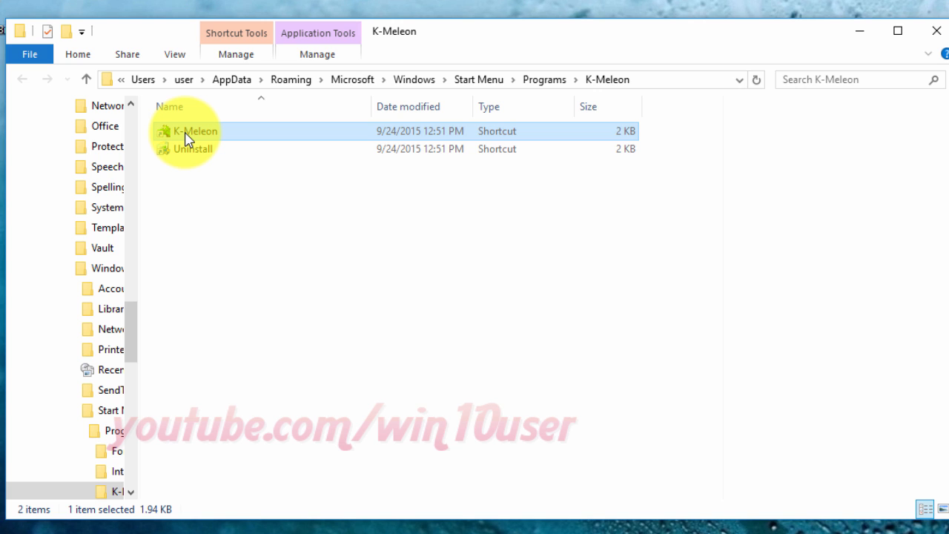
pyautogui.rightClick(195, 132)
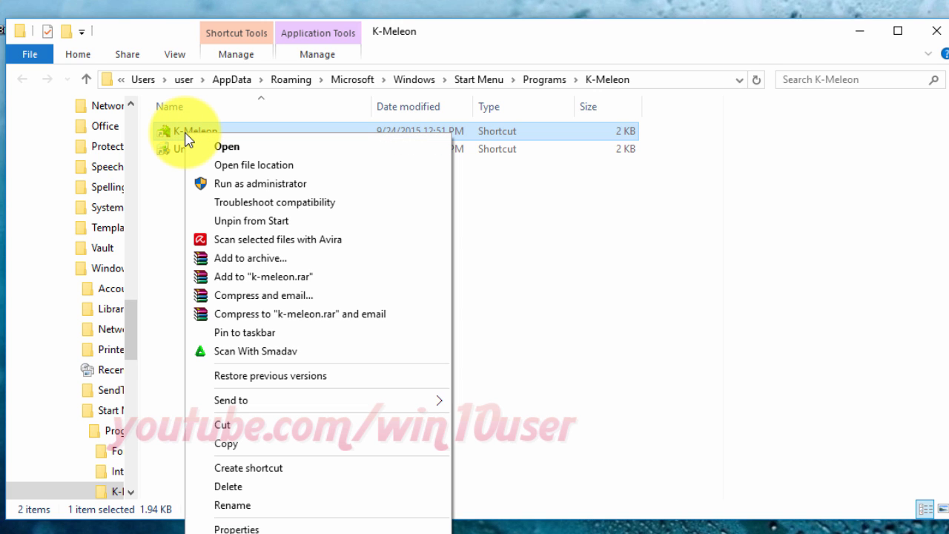
pyautogui.moveTo(269, 395)
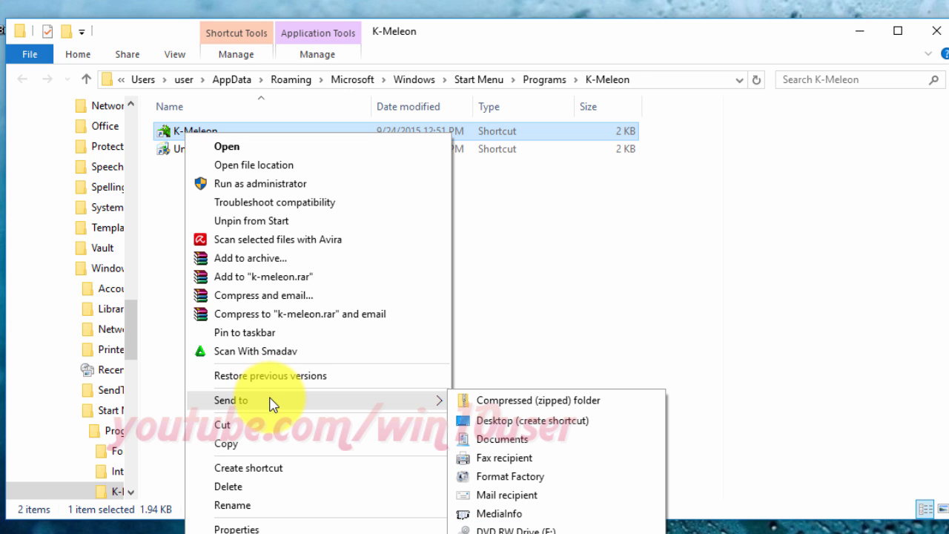
pyautogui.moveTo(434, 408)
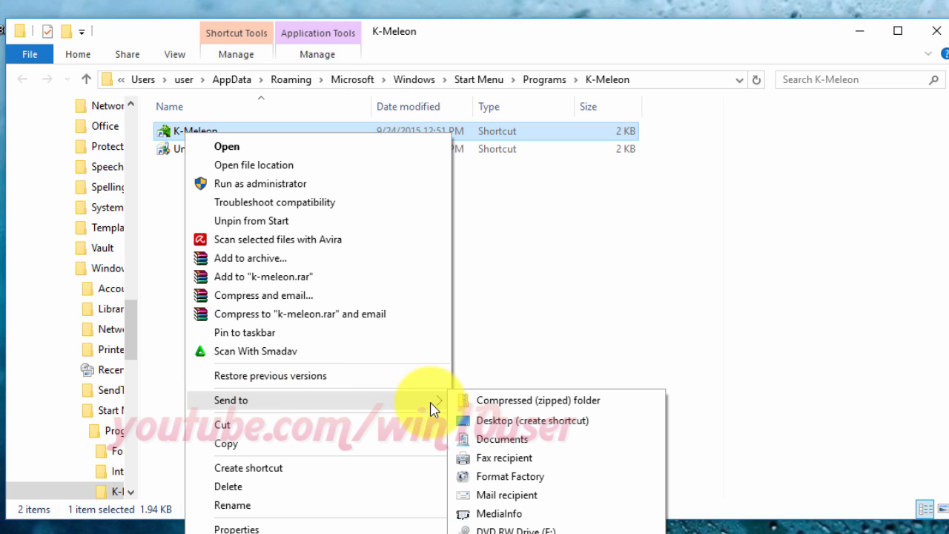
pyautogui.moveTo(552, 420)
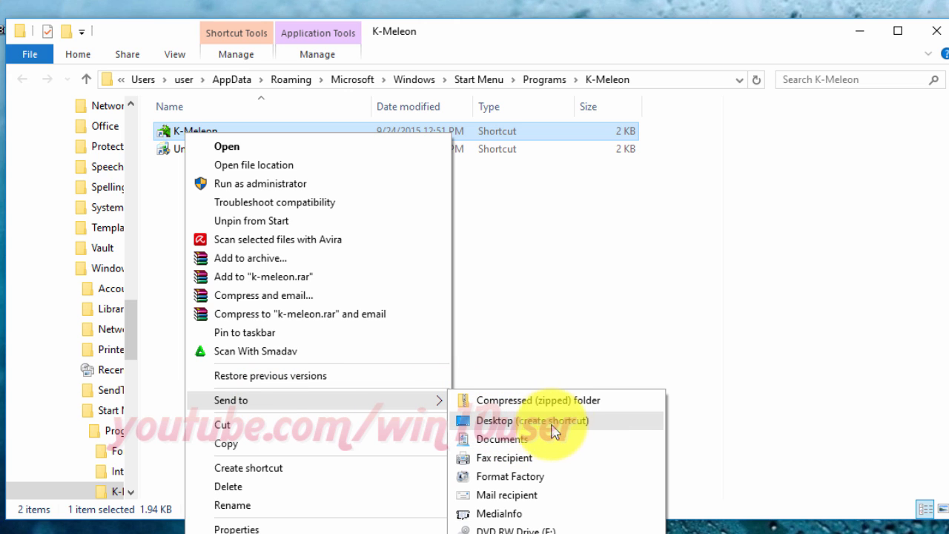
pyautogui.moveTo(597, 430)
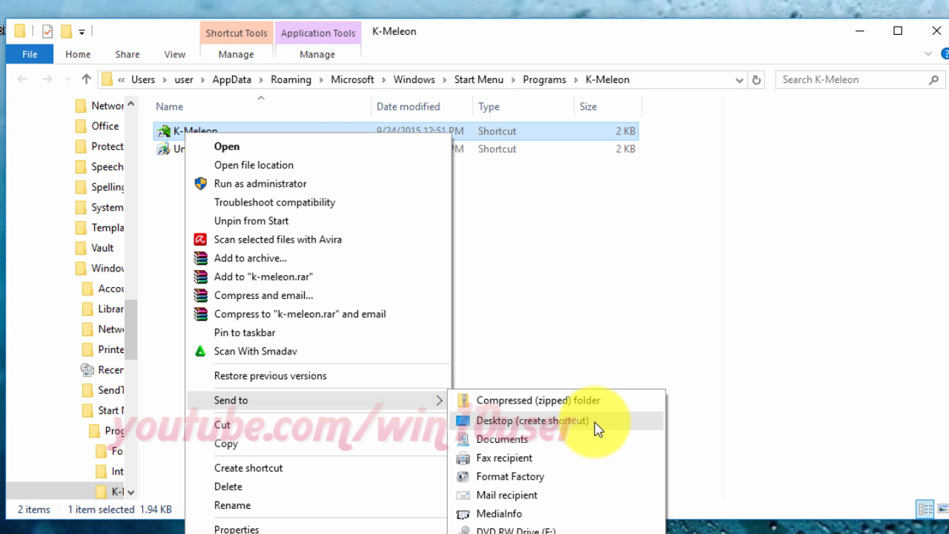
pyautogui.click(532, 421)
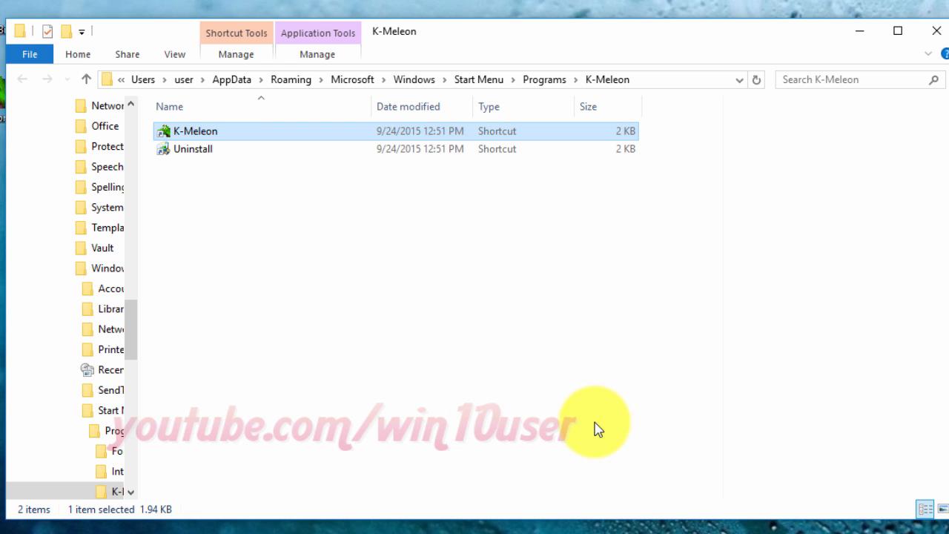
# Go to the desktop and bring up the K-Meleon shortcut's context menu
pyautogui.click(936, 31)
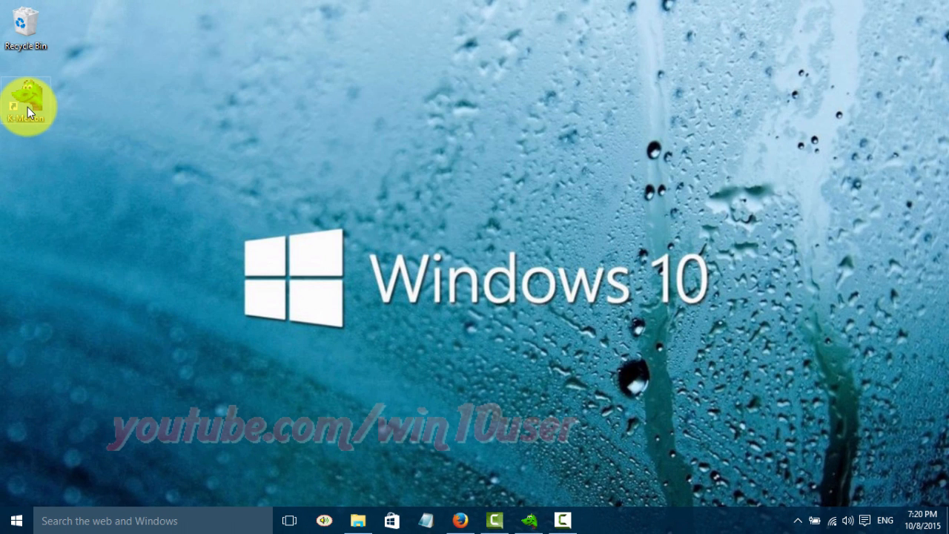
pyautogui.rightClick(26, 100)
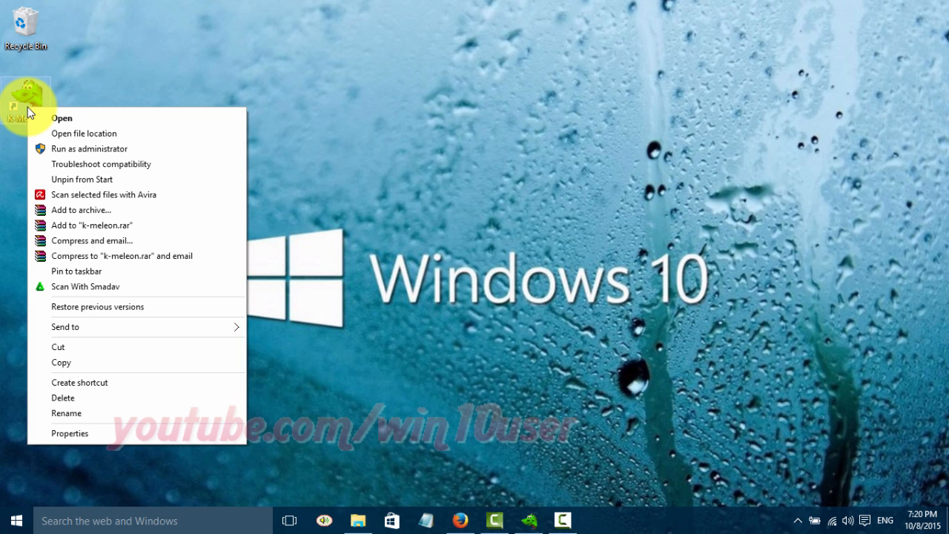
pyautogui.moveTo(86, 287)
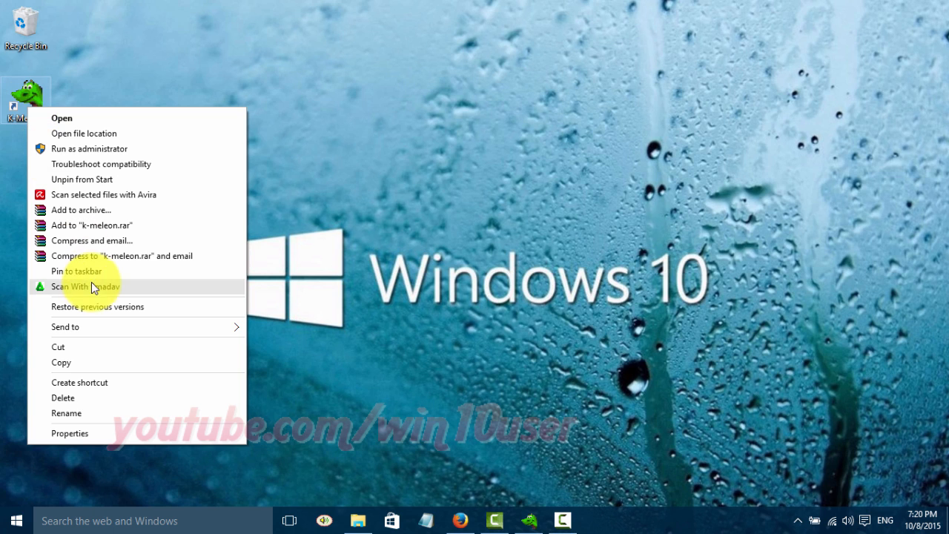
pyautogui.moveTo(104, 363)
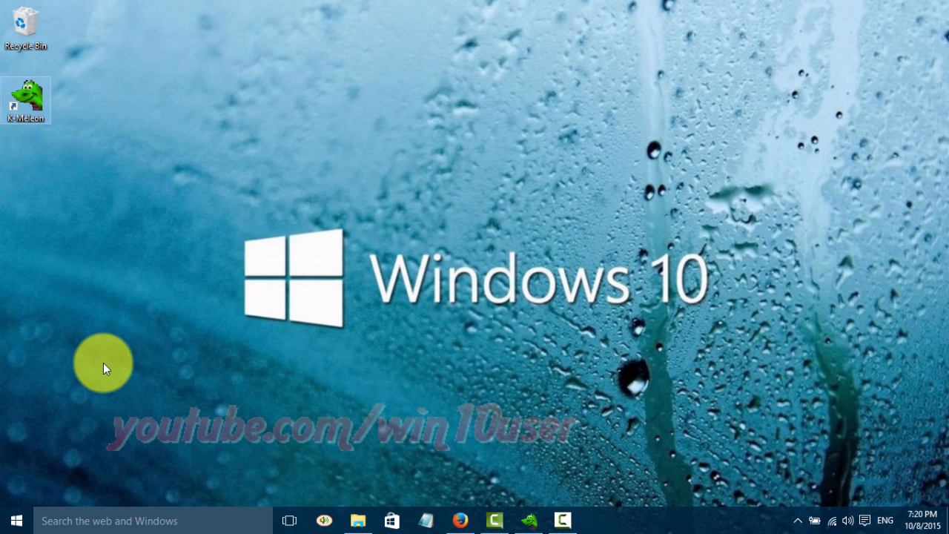
pyautogui.moveTo(37, 443)
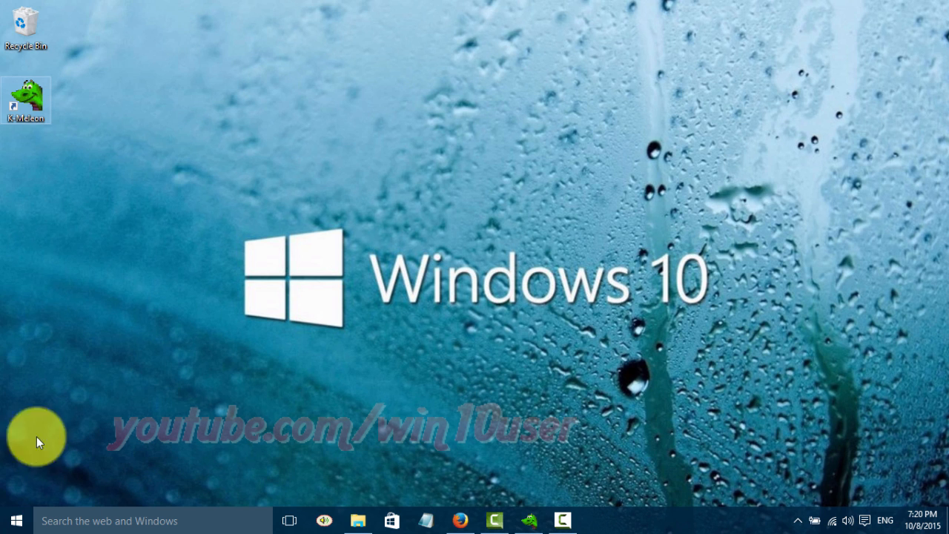
# Launch Run from Windows System under All apps in the Start menu
pyautogui.click(17, 520)
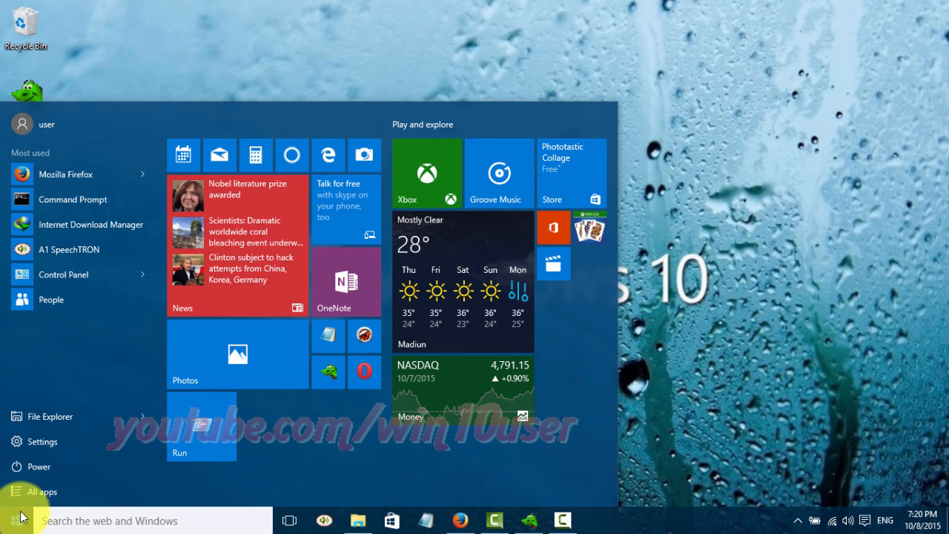
pyautogui.click(48, 491)
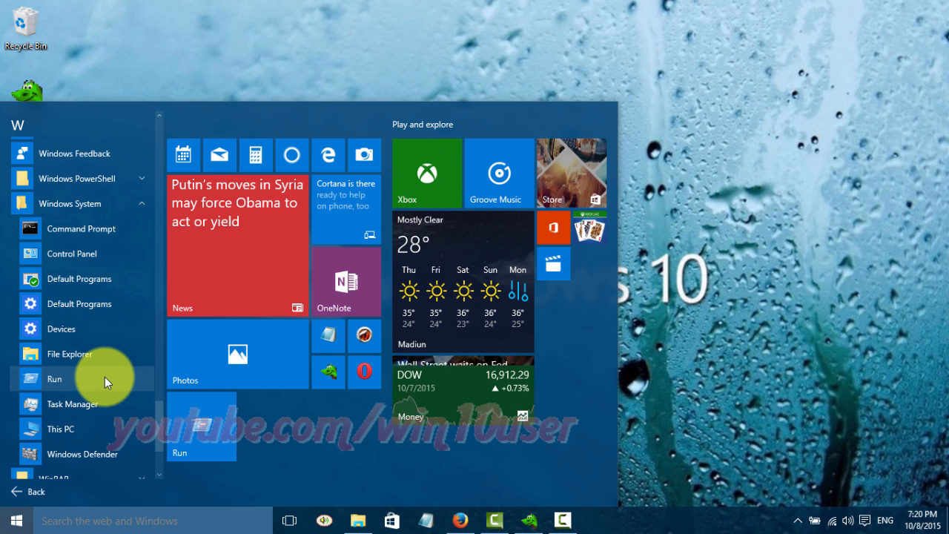
pyautogui.click(53, 379)
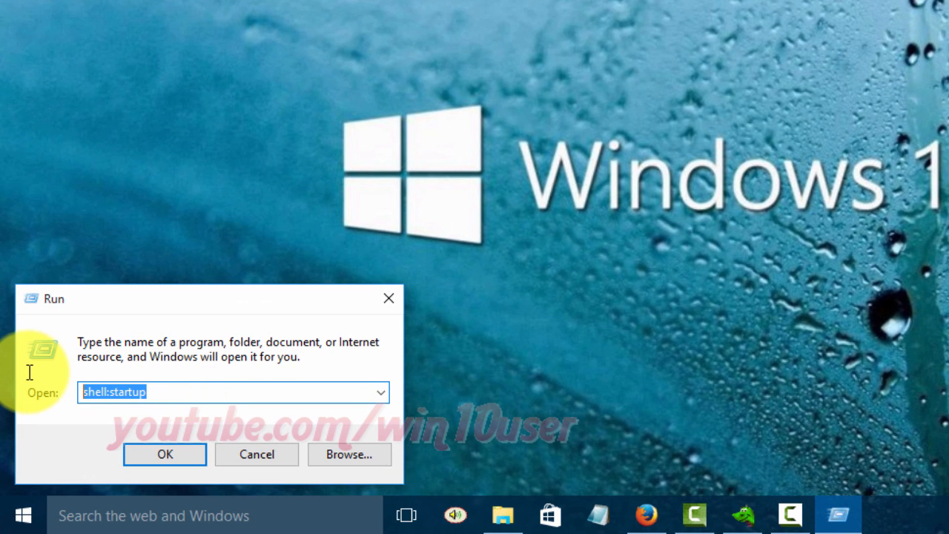
# Enter 'shell:startup' in Run and confirm with OK
pyautogui.write('shell:')
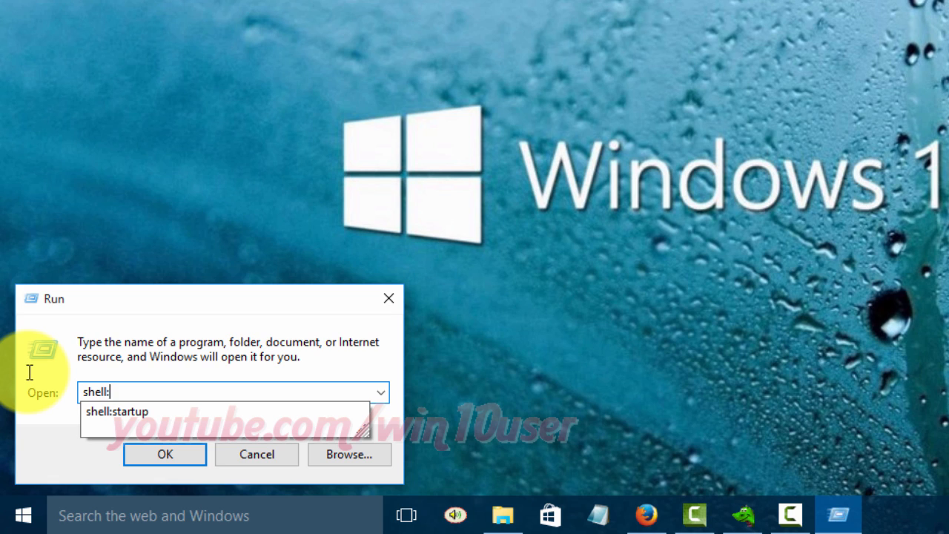
pyautogui.write('startup')
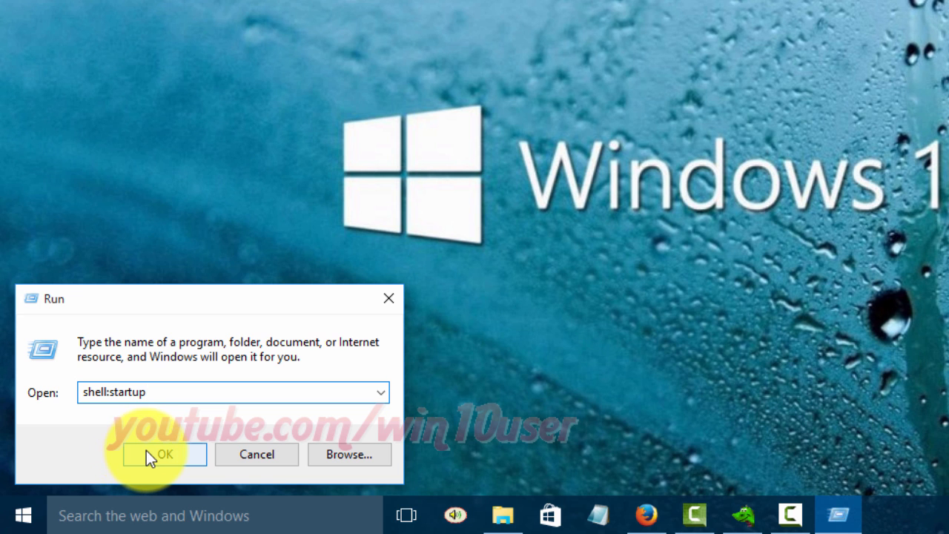
pyautogui.click(164, 454)
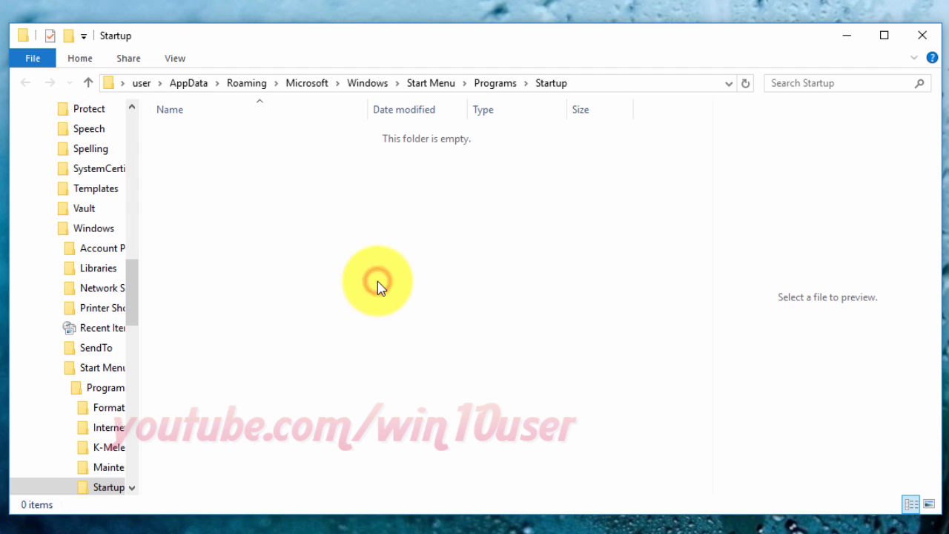
# Paste the copied K-Meleon shortcut into the empty Startup folder
pyautogui.rightClick(378, 282)
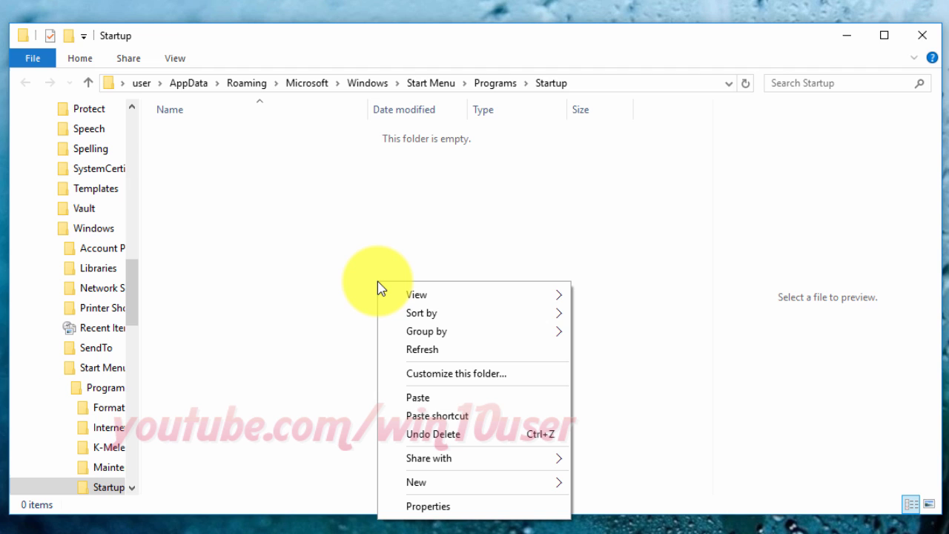
pyautogui.moveTo(422, 393)
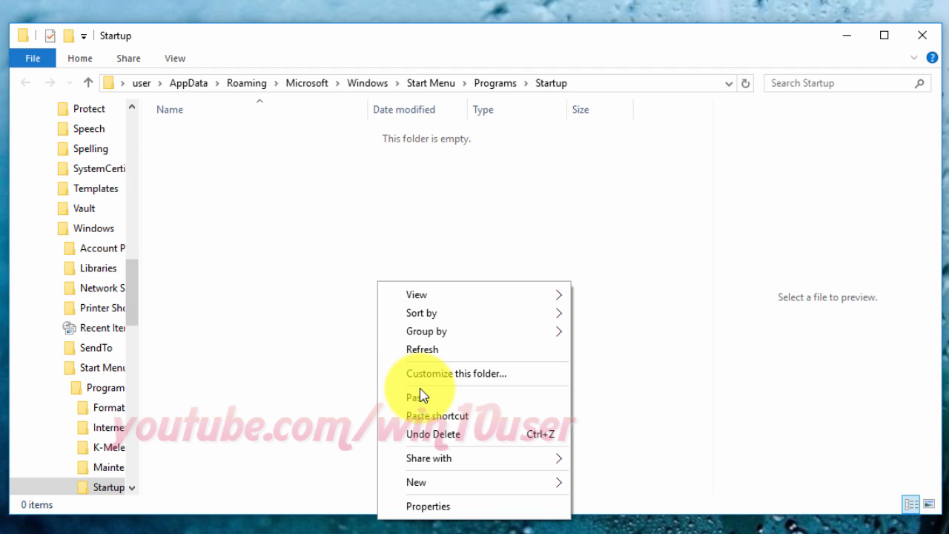
pyautogui.moveTo(468, 407)
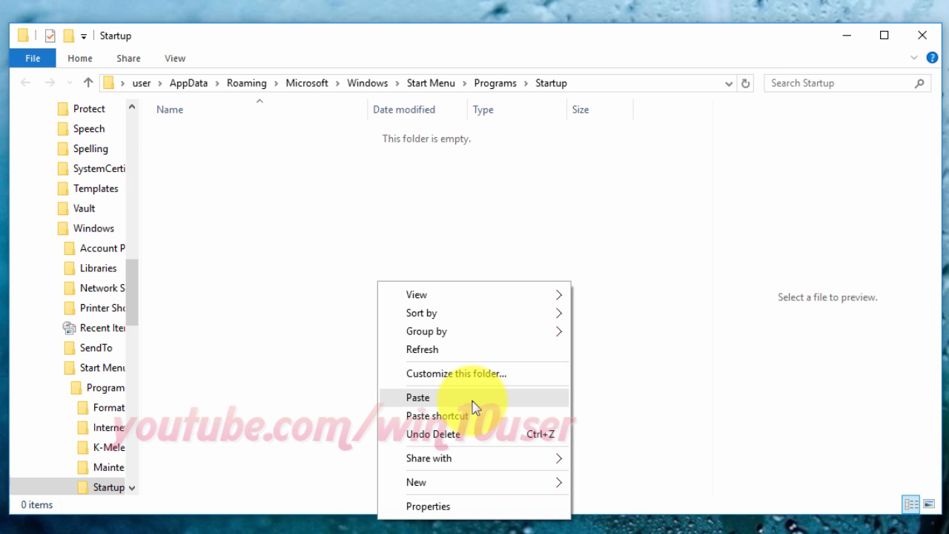
pyautogui.click(417, 397)
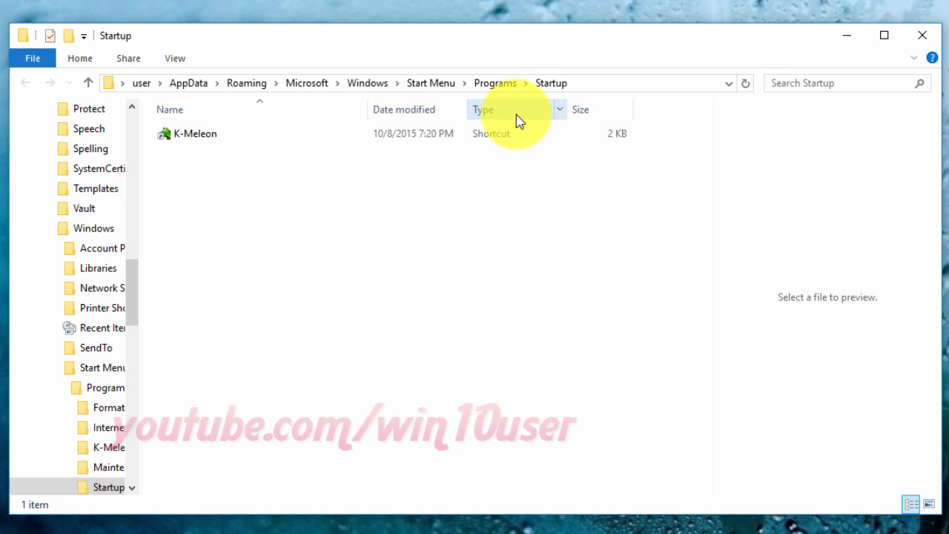
pyautogui.moveTo(561, 280)
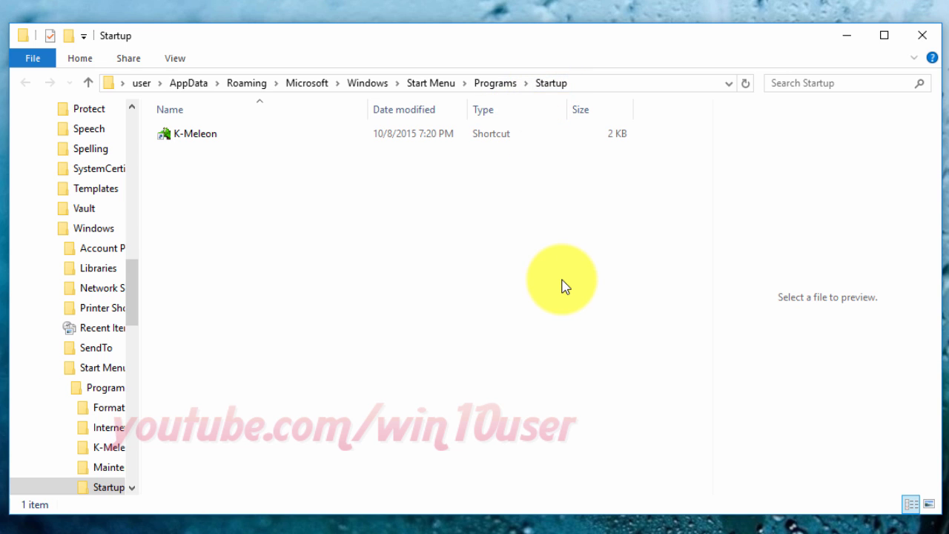
pyautogui.moveTo(922, 35)
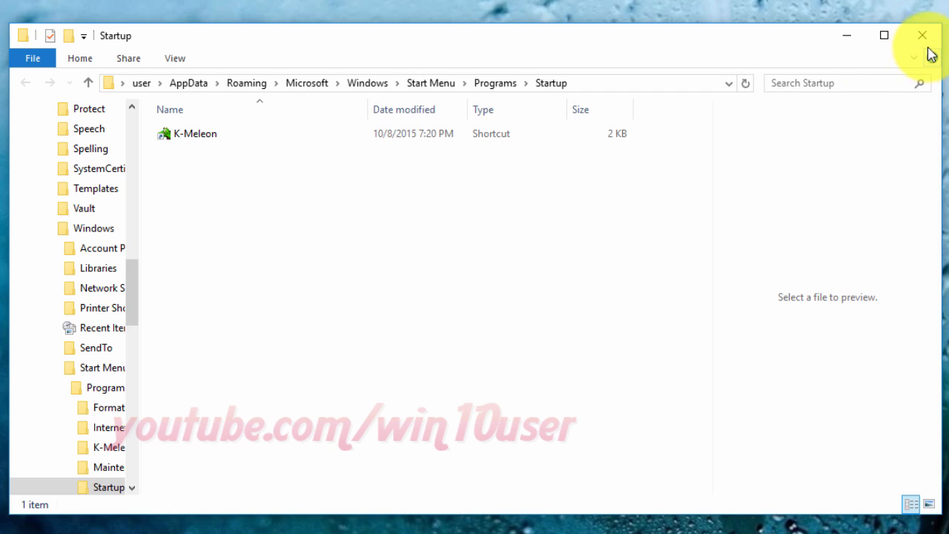